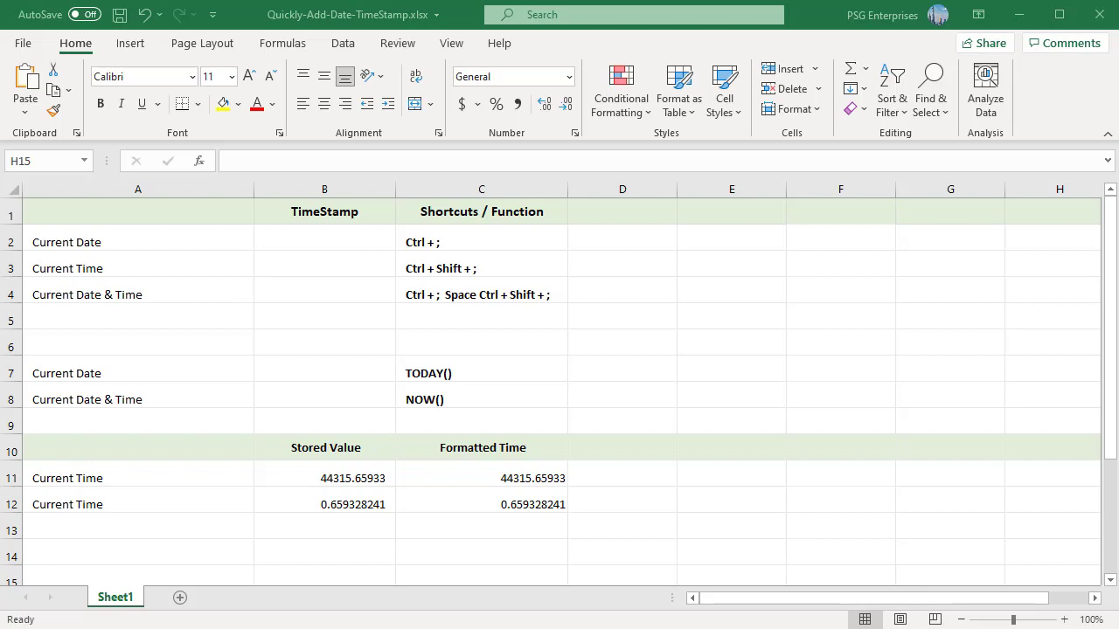
# Stamp the static date 4/29/2021 in B2 and the current time in B3 with the shortcut keys.
pyautogui.press('ctrl+;')
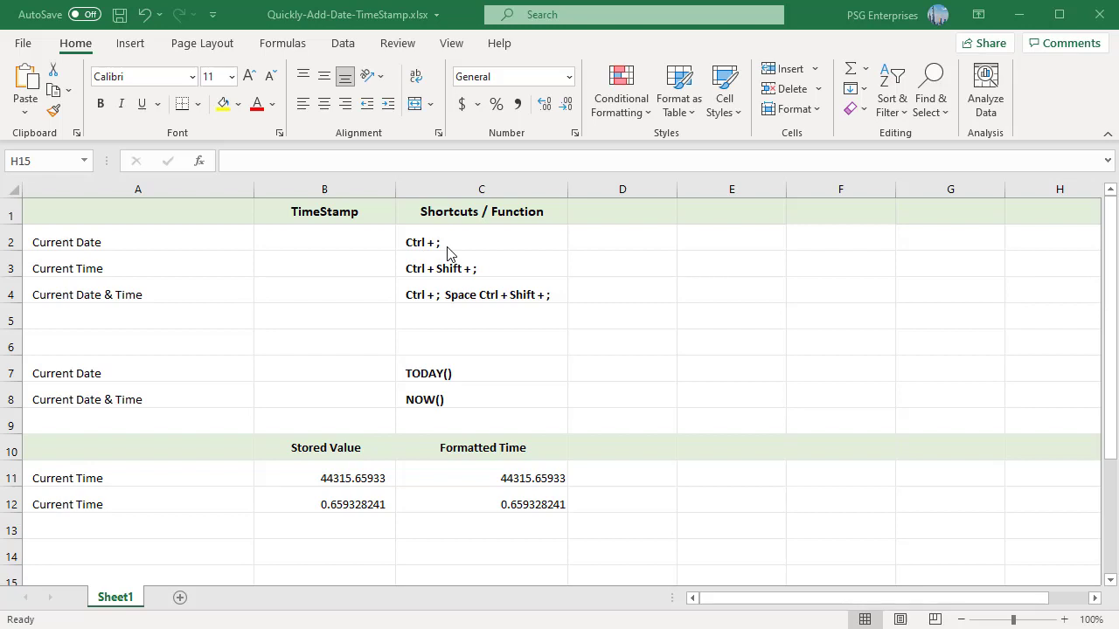
pyautogui.moveTo(423, 255)
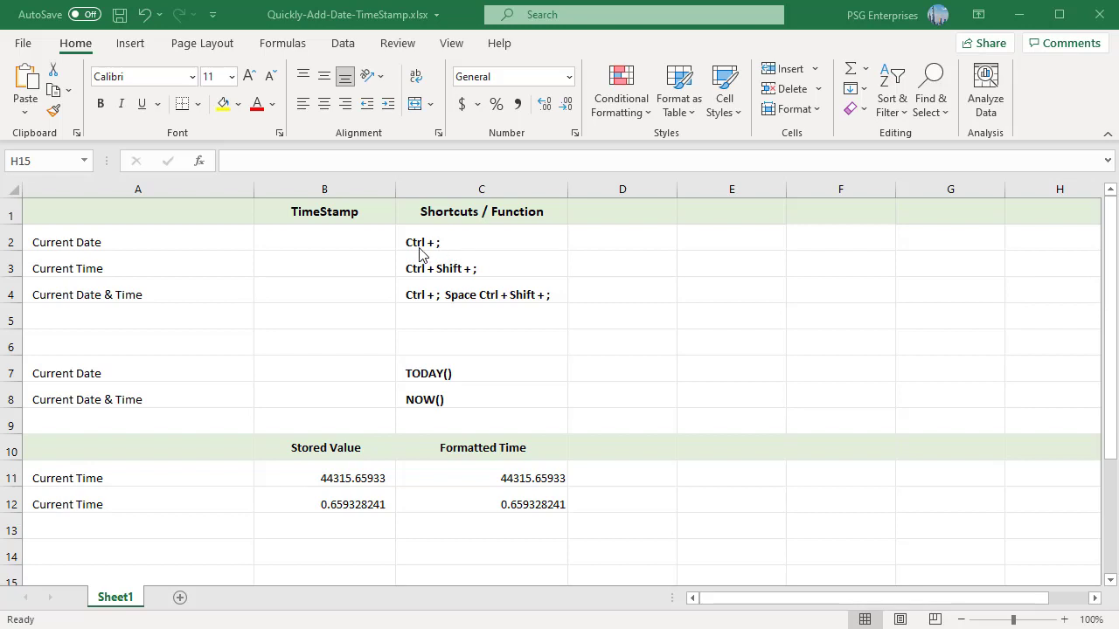
pyautogui.moveTo(343, 259)
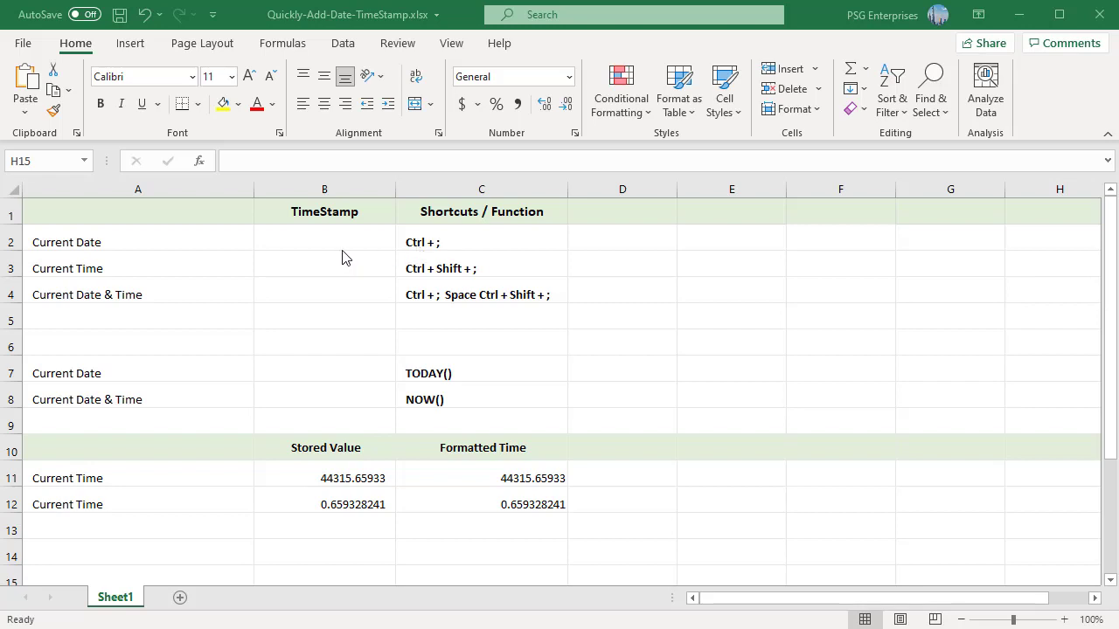
pyautogui.click(325, 241)
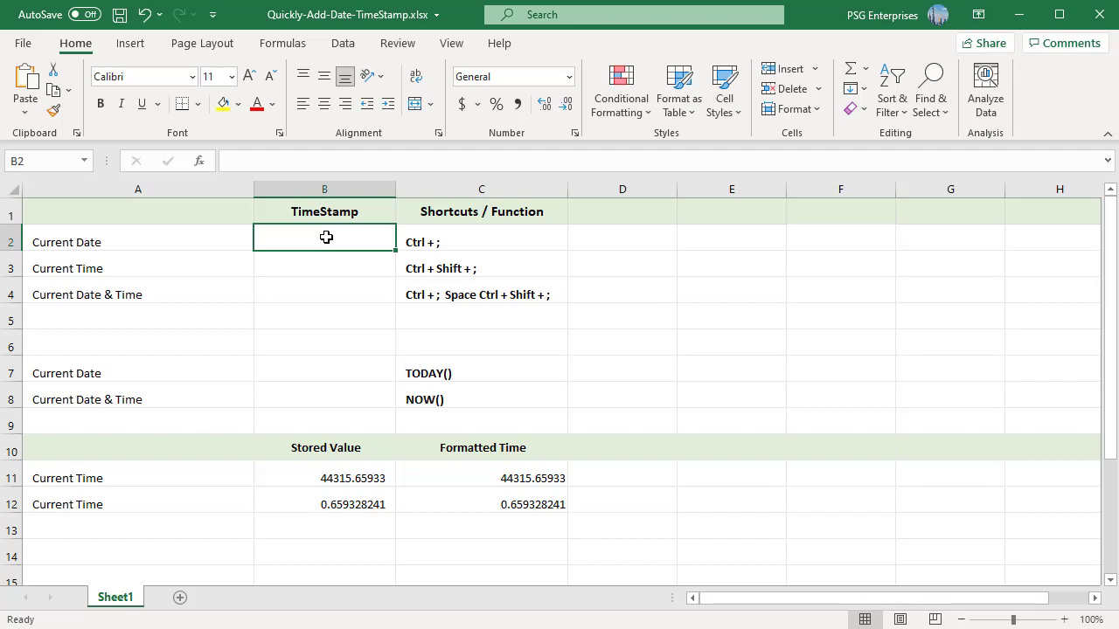
pyautogui.write('4/29/2021')
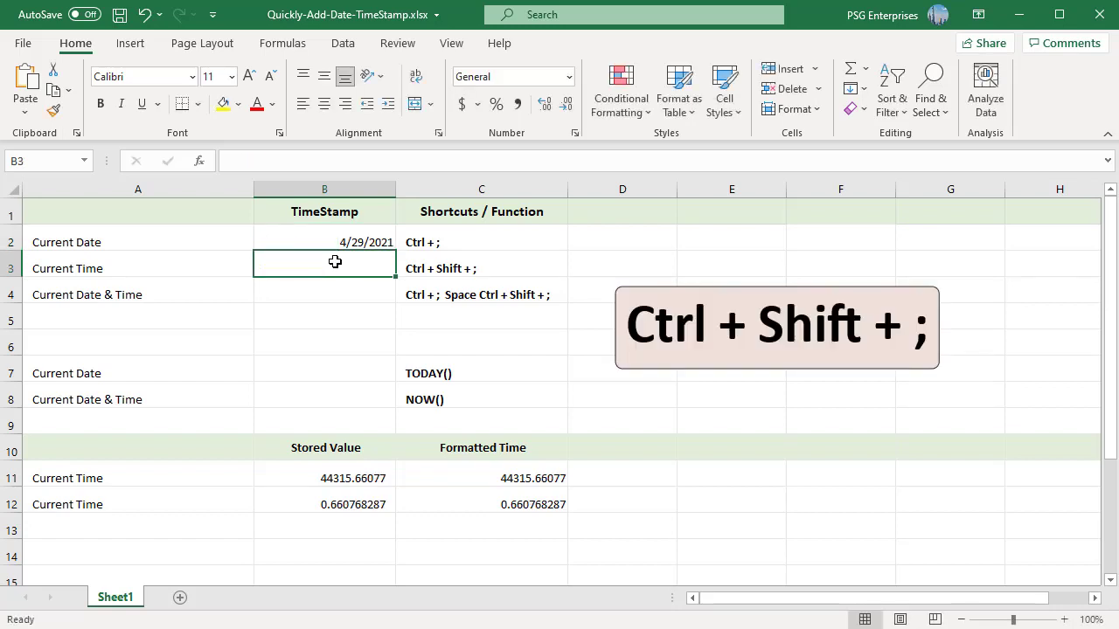
pyautogui.press('Ctrl+Shift+;')
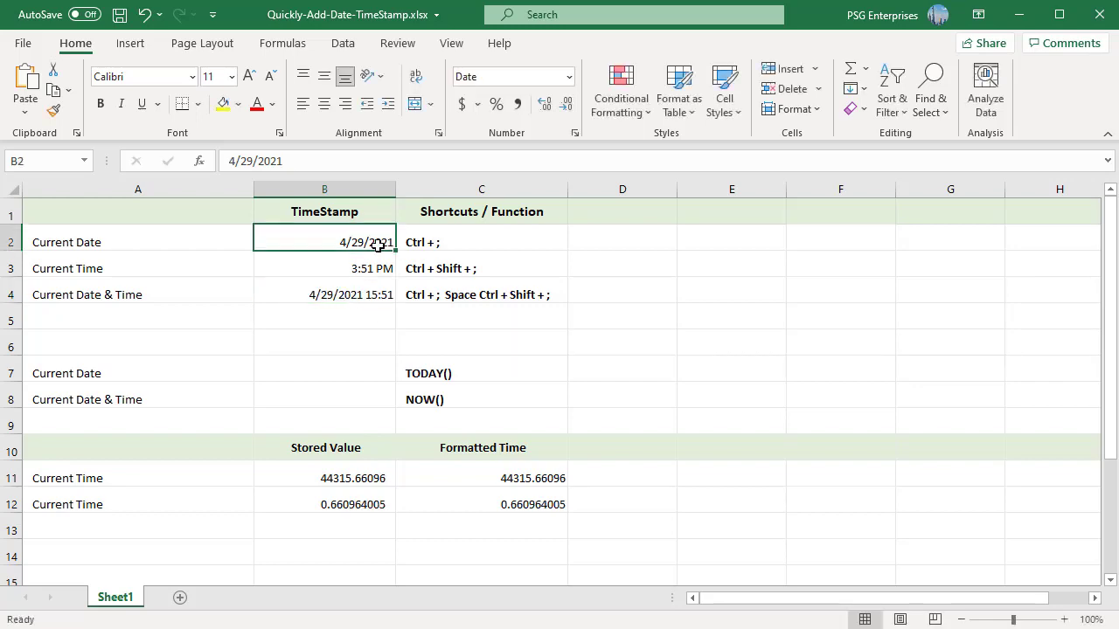
pyautogui.moveTo(575, 137)
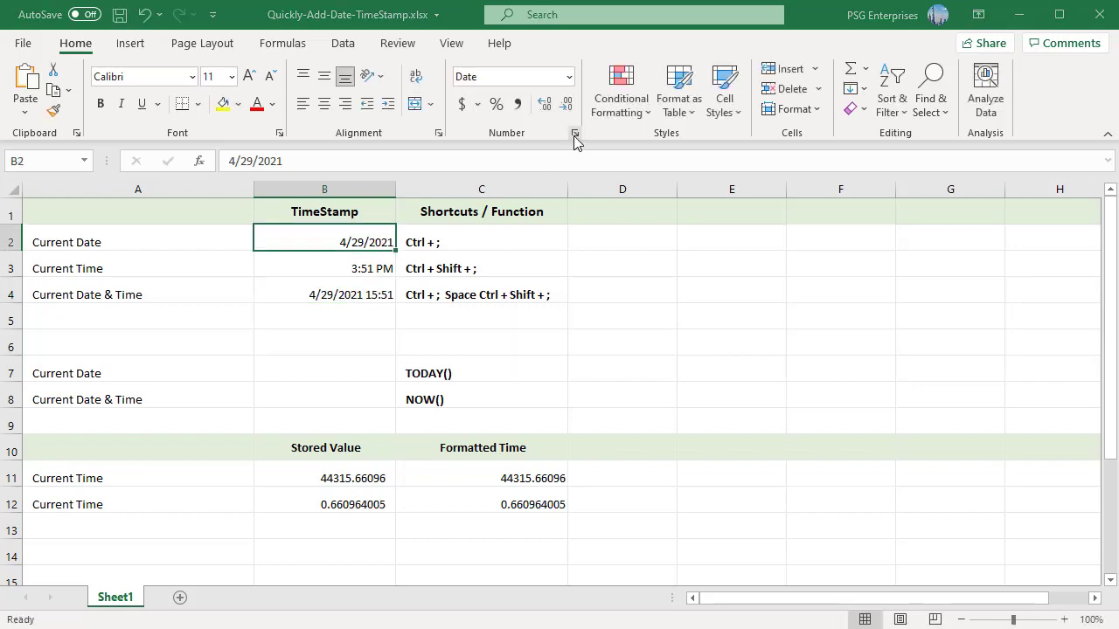
# Format B2 as a long date with weekday, reading Thursday, April 29, 2021.
pyautogui.click(575, 132)
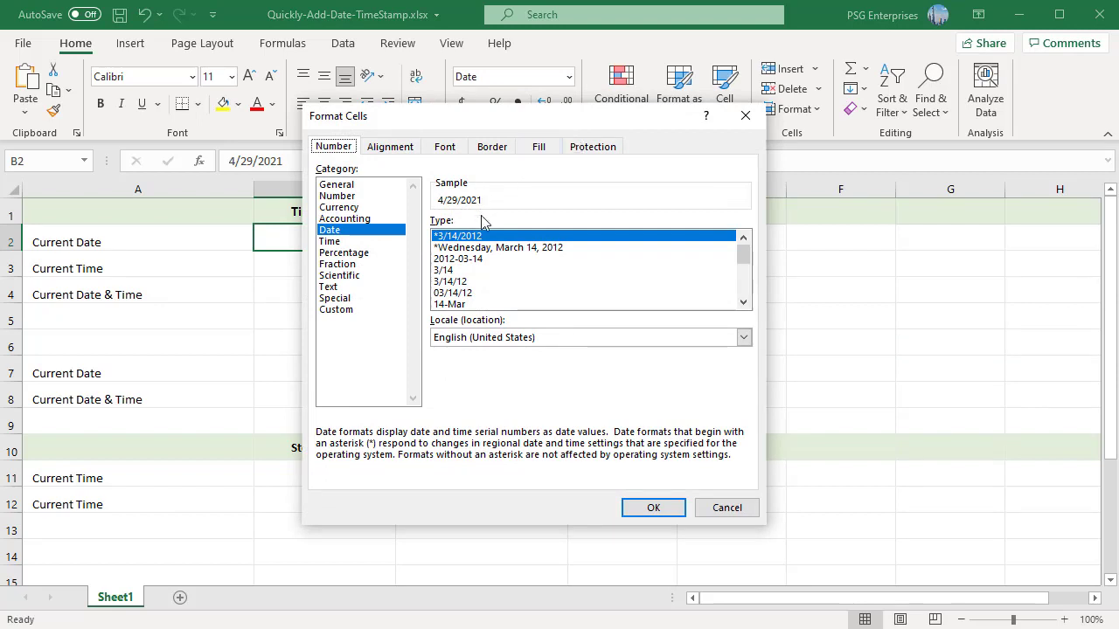
pyautogui.click(498, 249)
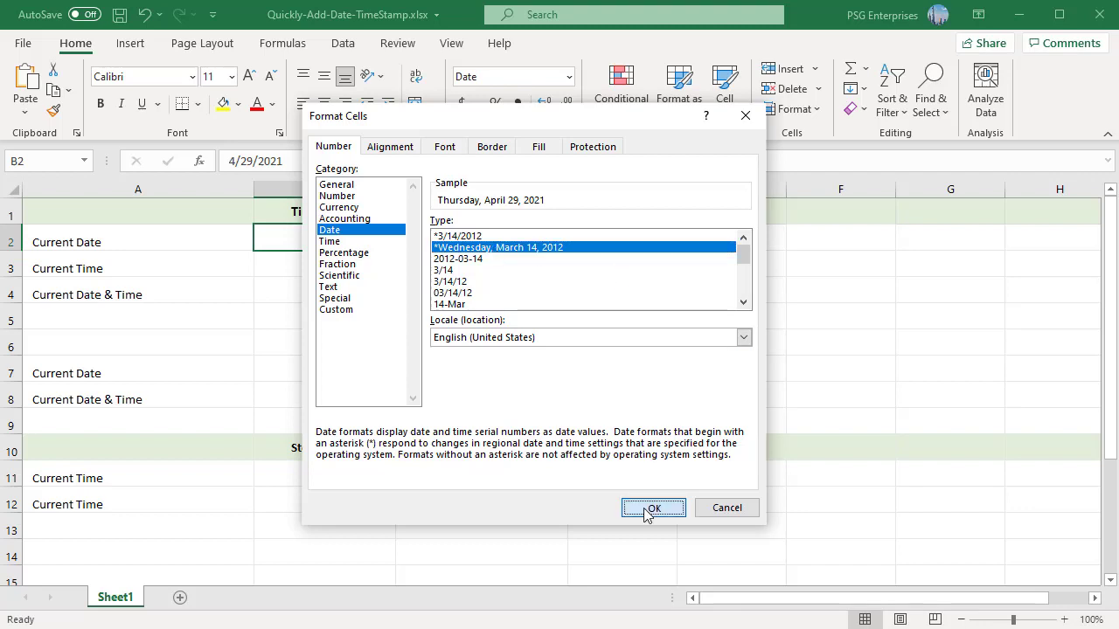
pyautogui.click(654, 507)
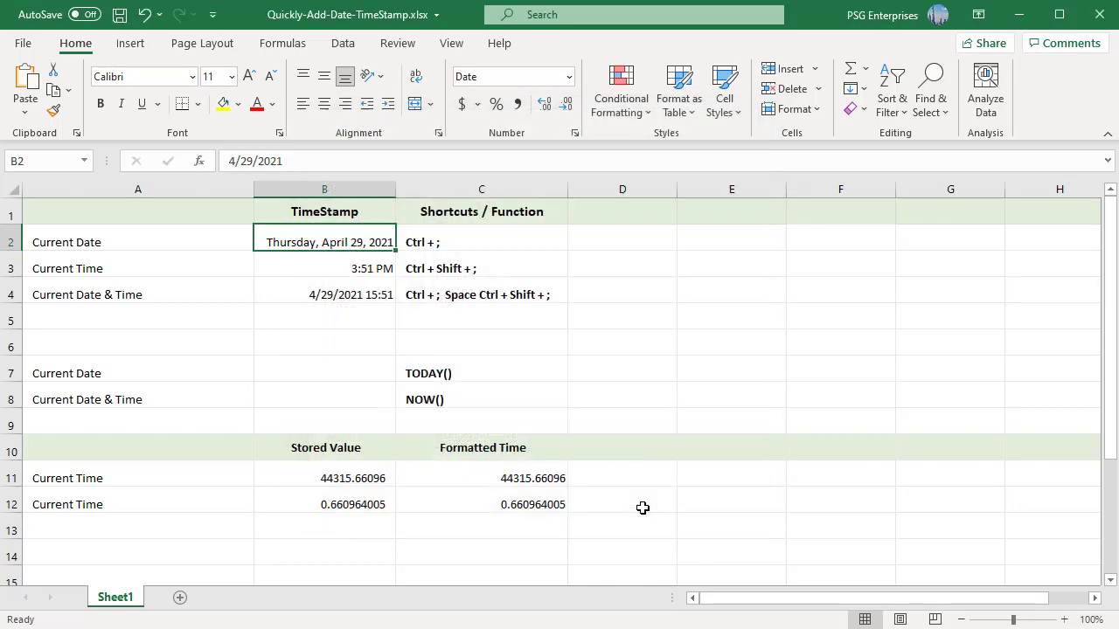
pyautogui.moveTo(340, 371)
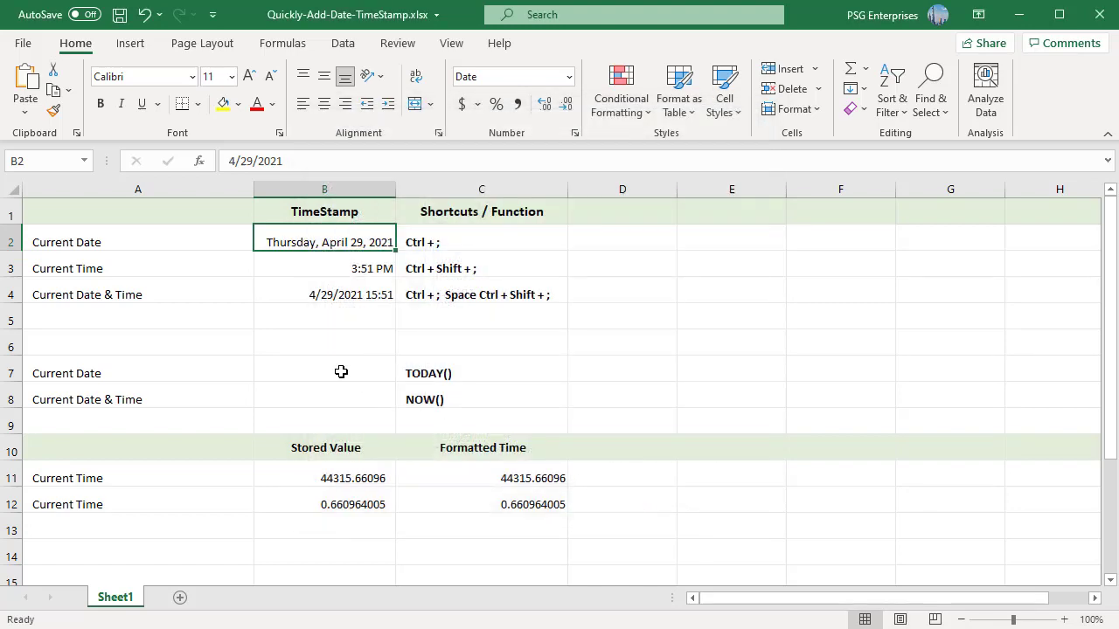
pyautogui.moveTo(357, 327)
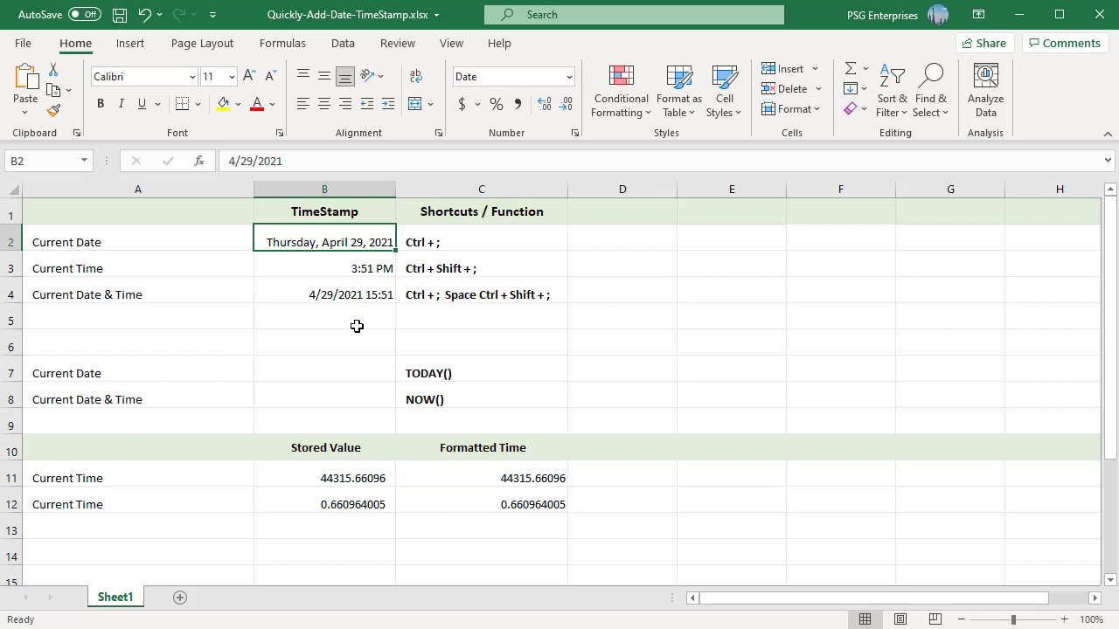
pyautogui.moveTo(356, 332)
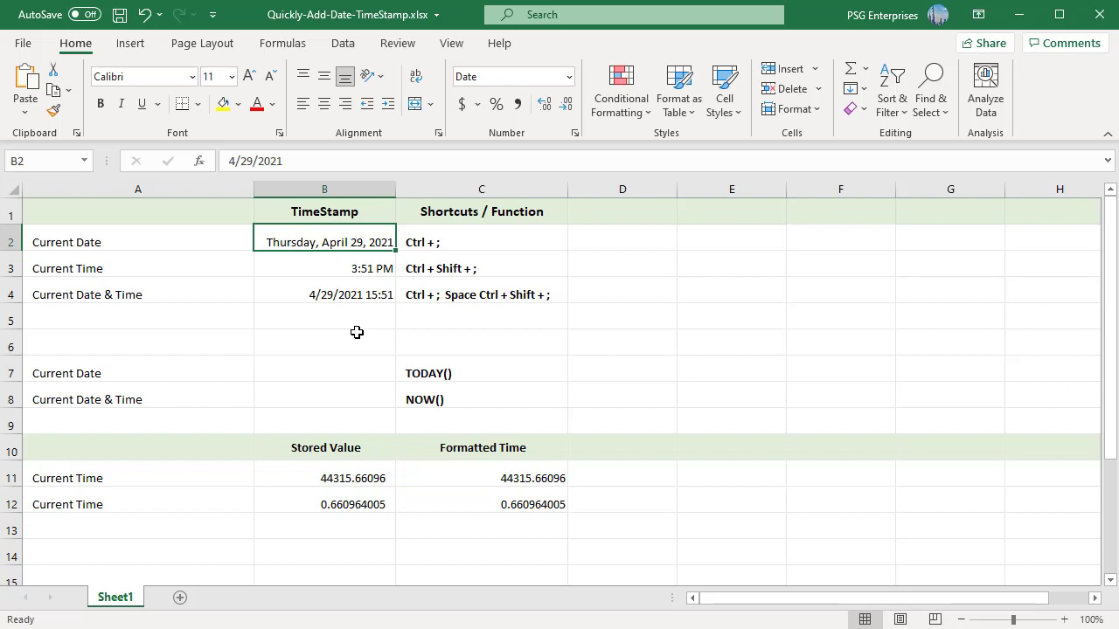
pyautogui.moveTo(322, 383)
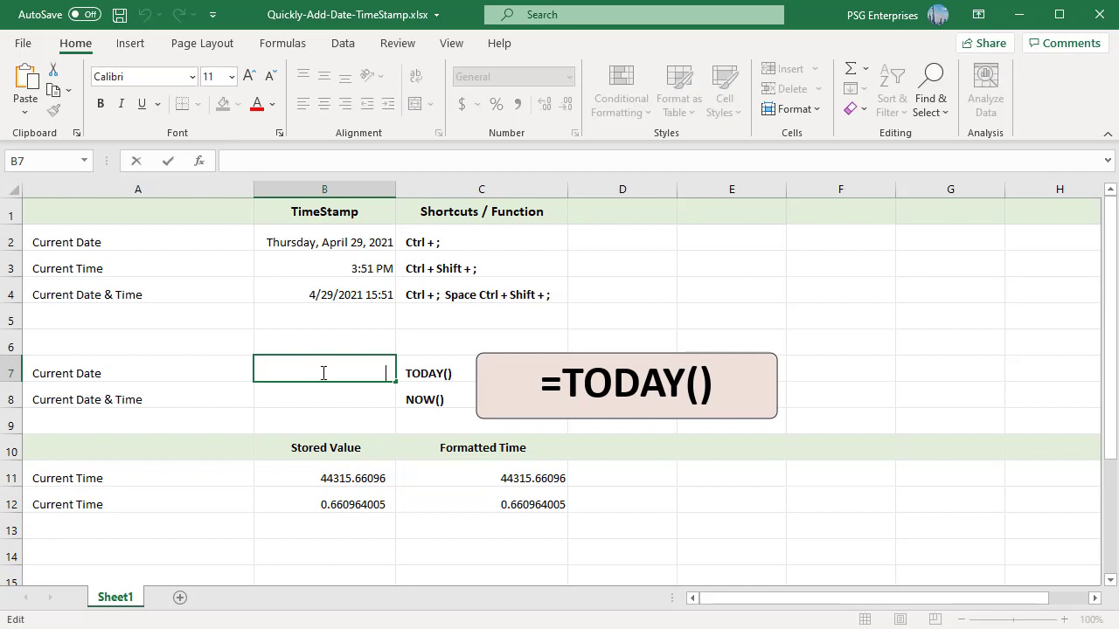
# Enter =TODAY() in B7 so it returns 4/29/2021.
pyautogui.write('=TODA')
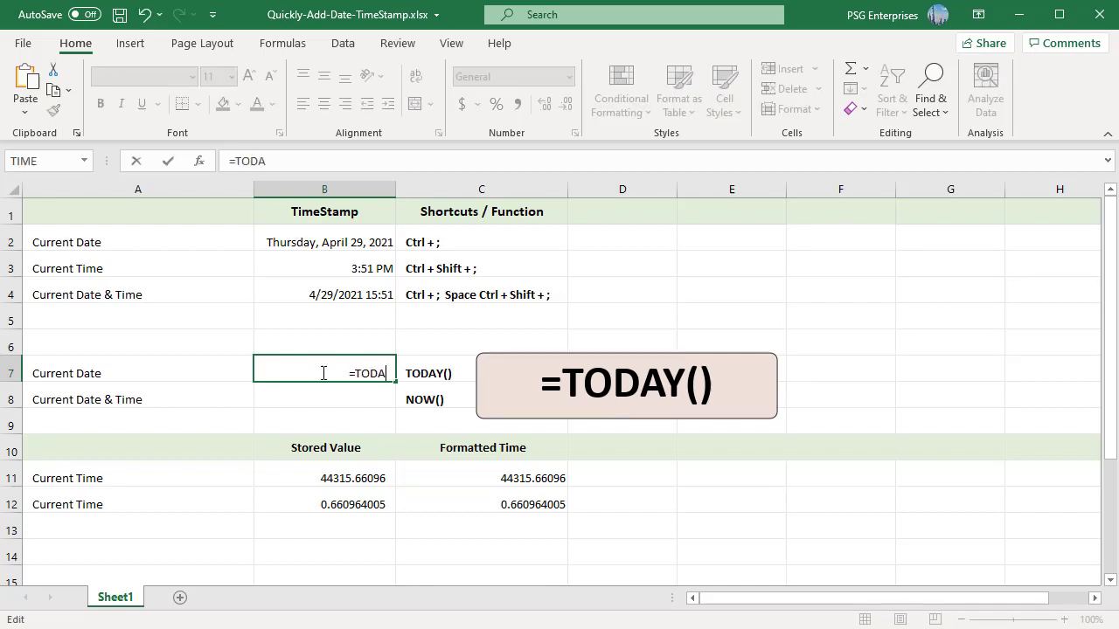
pyautogui.write('Y()')
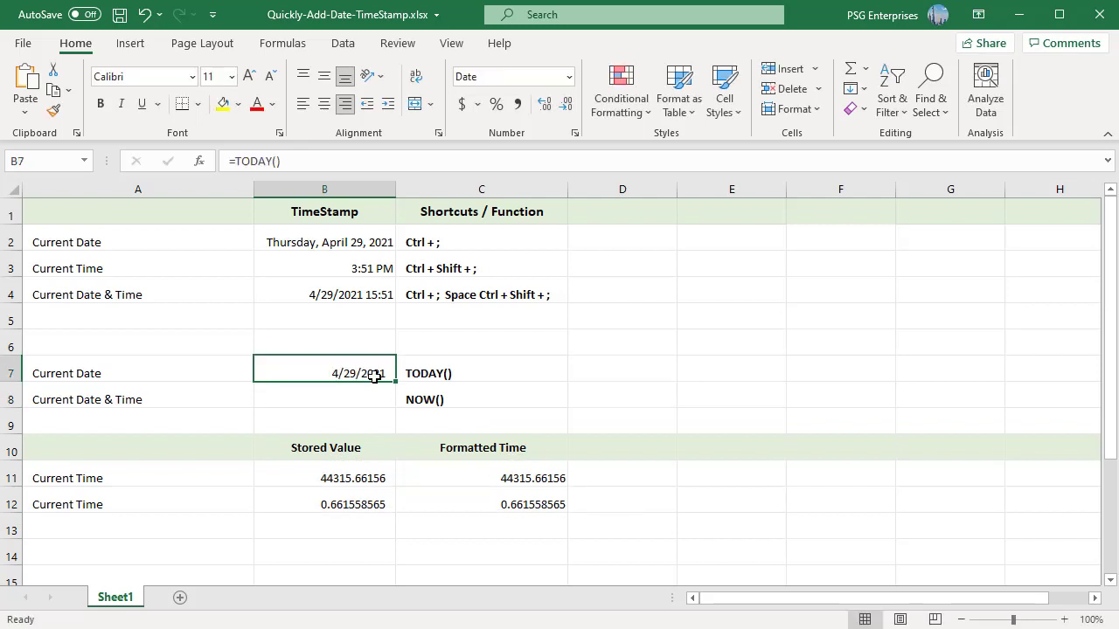
pyautogui.moveTo(315, 379)
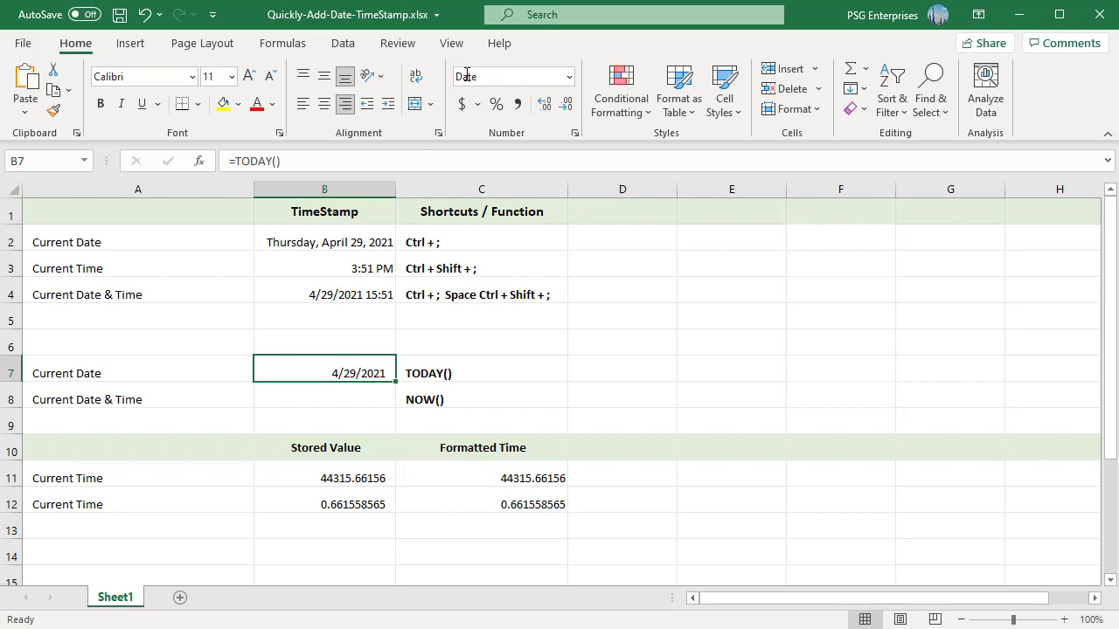
pyautogui.click(326, 398)
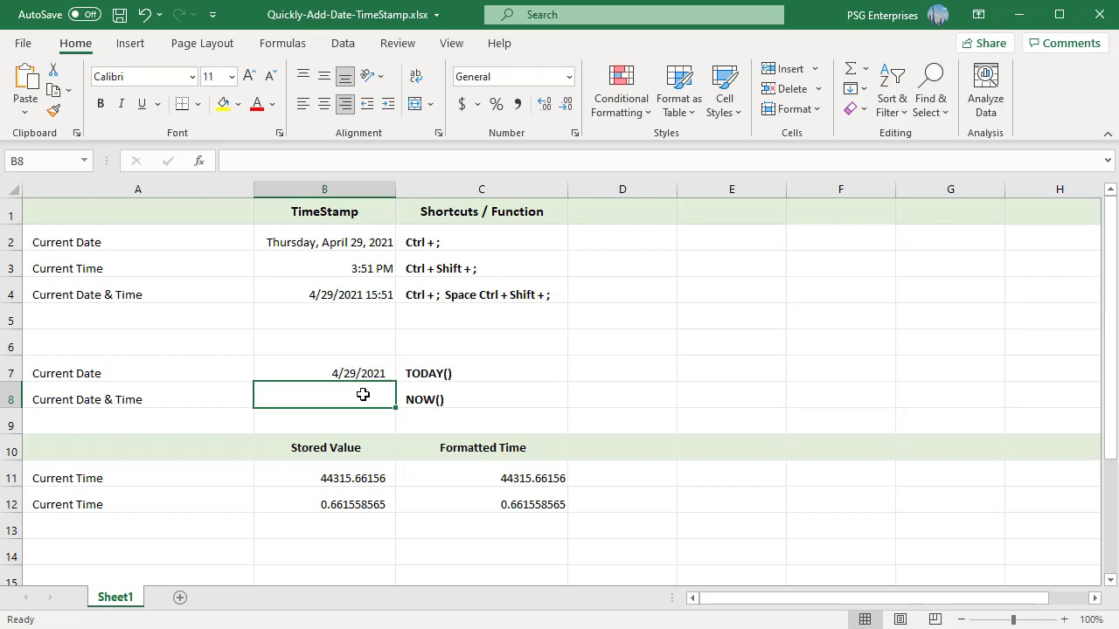
# Enter =NOW() in B8 so it returns 4/29/2021 15:52.
pyautogui.write('=')
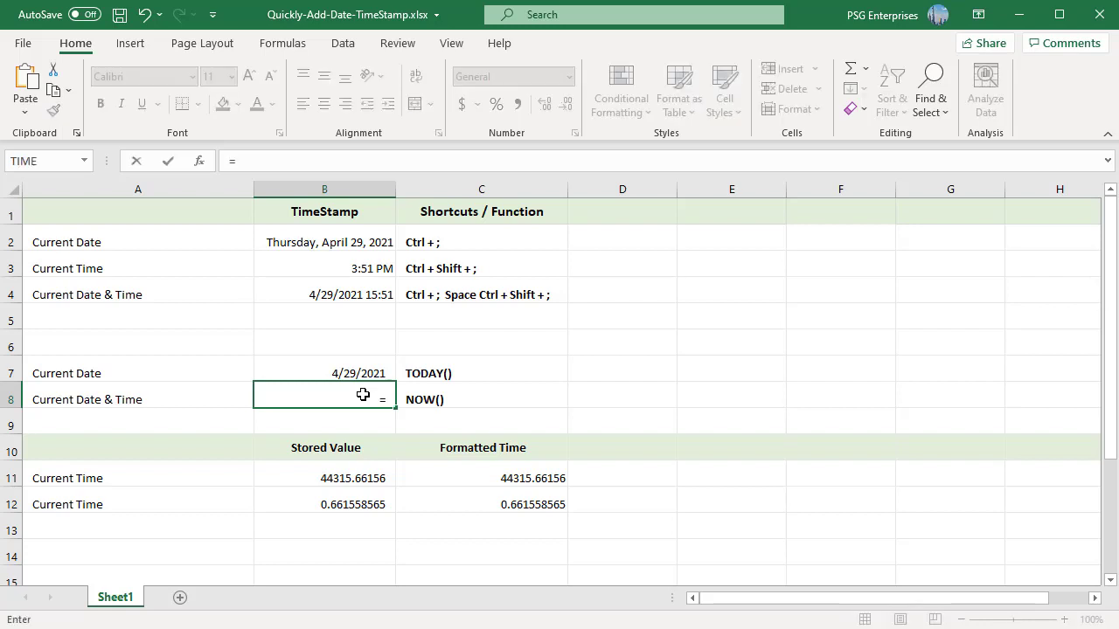
pyautogui.write('=NOW(')
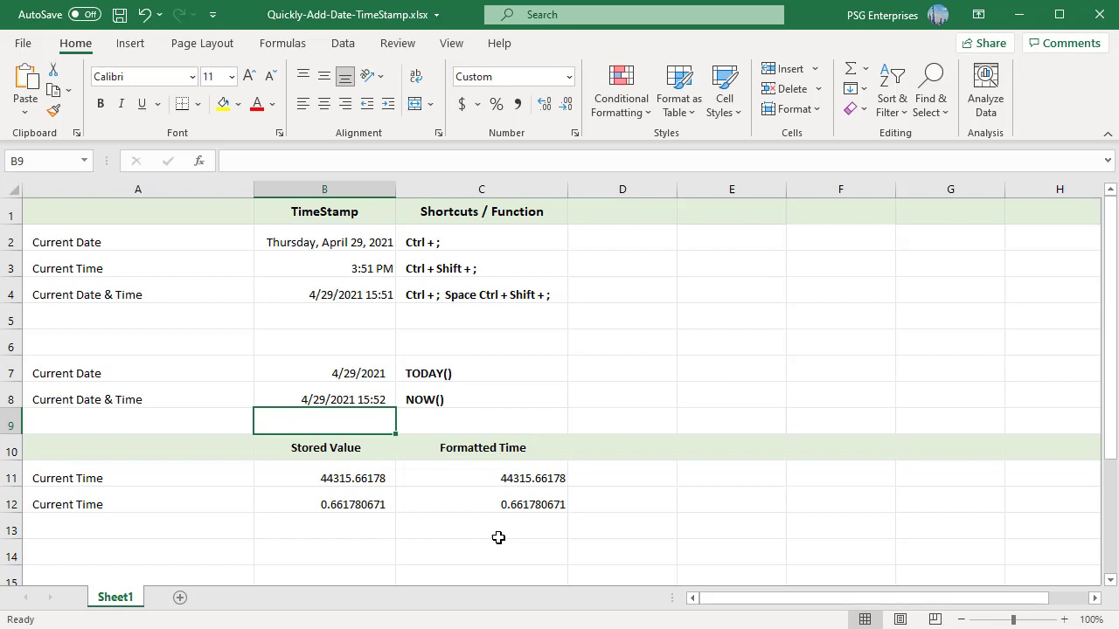
pyautogui.moveTo(364, 395)
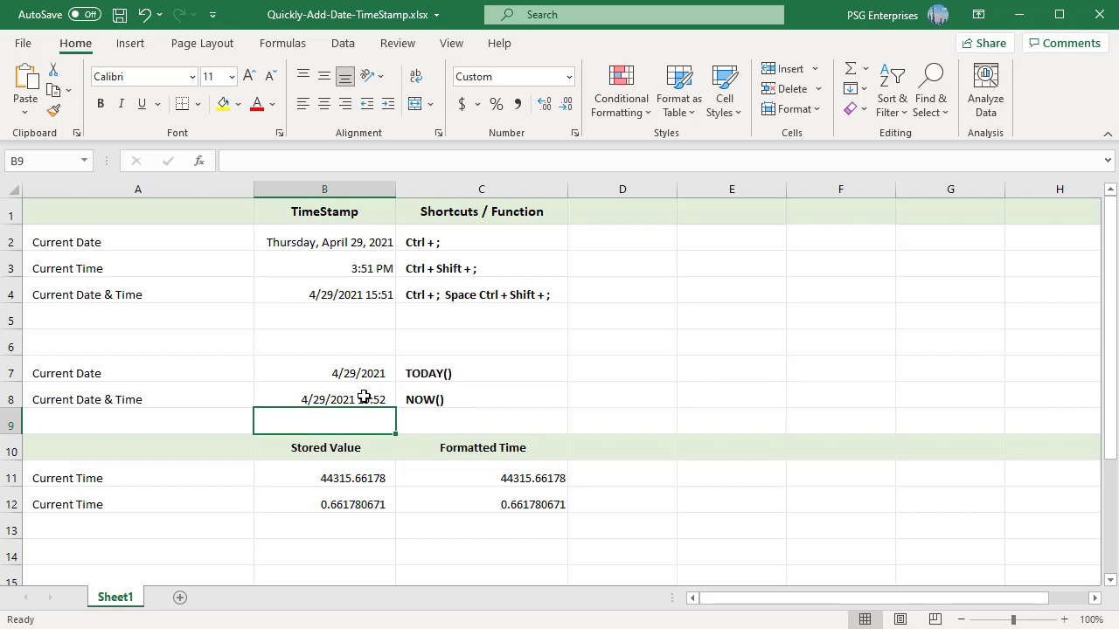
pyautogui.click(326, 399)
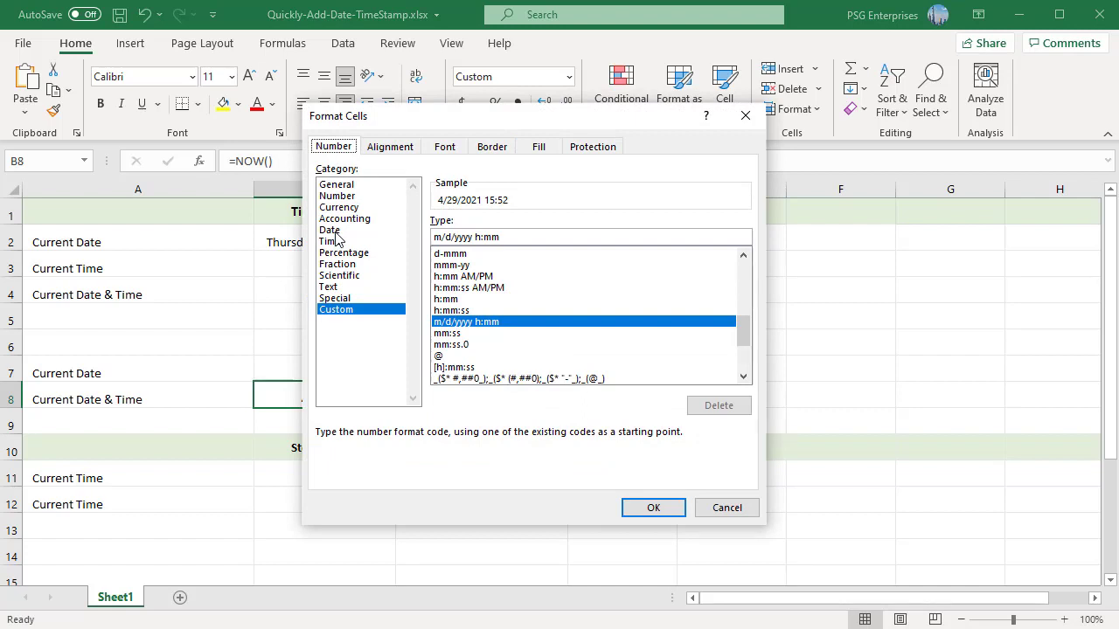
# Format B8 with the Date type 3/14/12 1:30 PM, showing 4/29/21 3:52 PM.
pyautogui.click(328, 231)
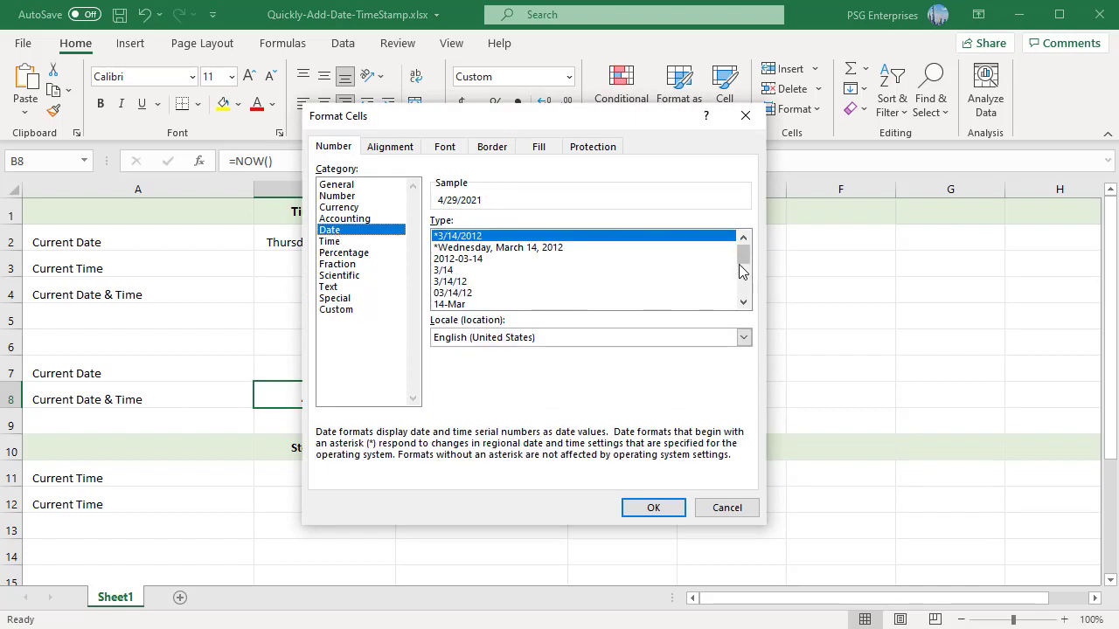
pyautogui.scroll(-3)
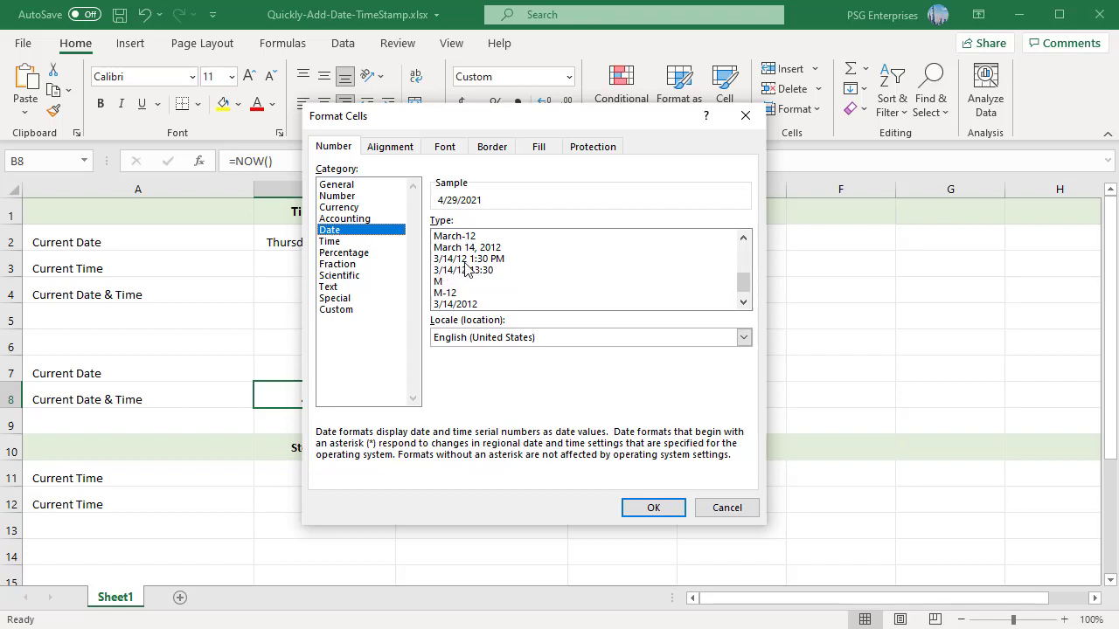
pyautogui.click(468, 259)
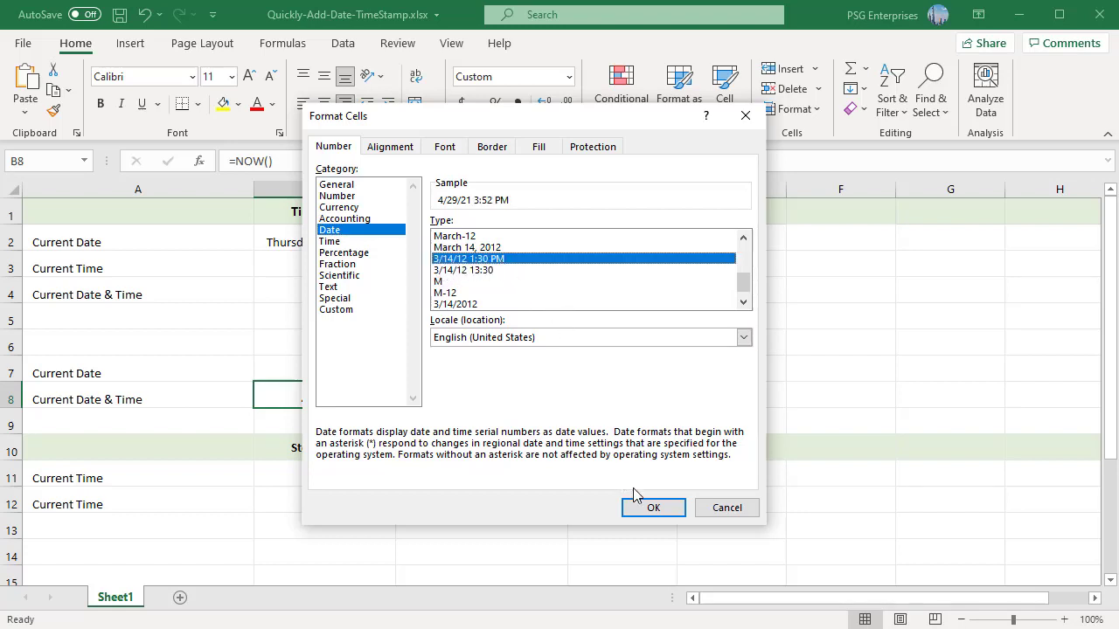
pyautogui.click(654, 507)
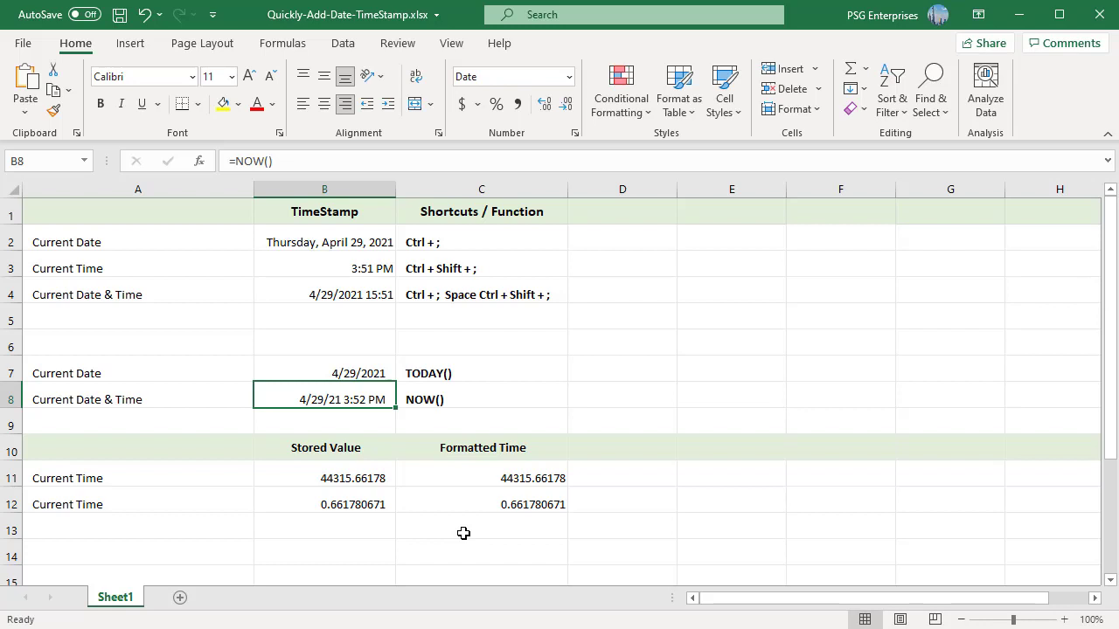
pyautogui.moveTo(458, 528)
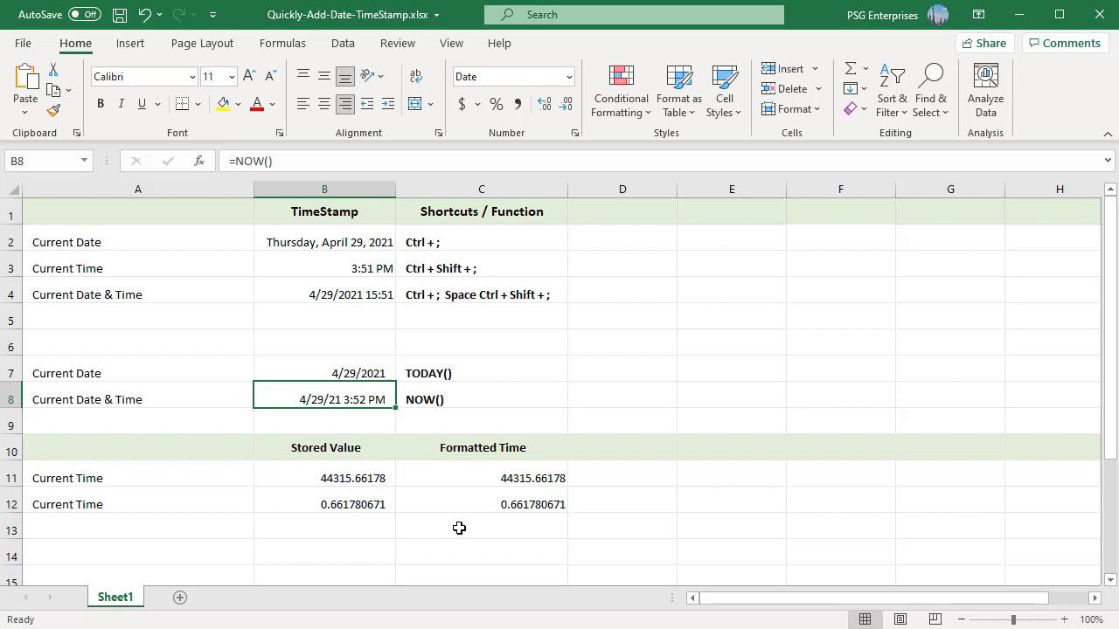
pyautogui.moveTo(447, 507)
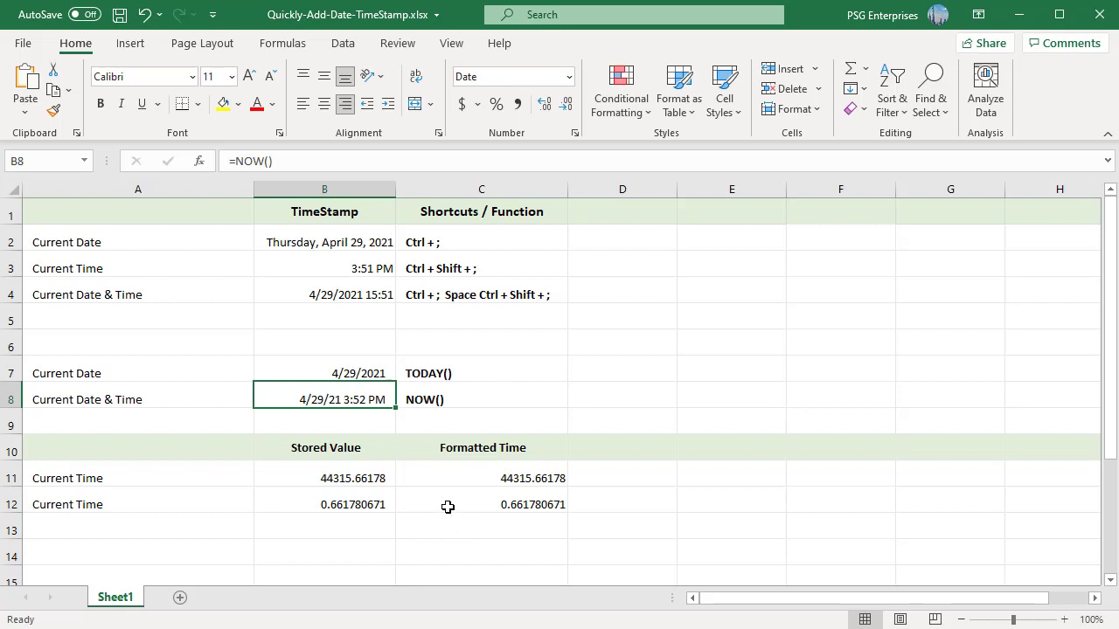
pyautogui.moveTo(383, 425)
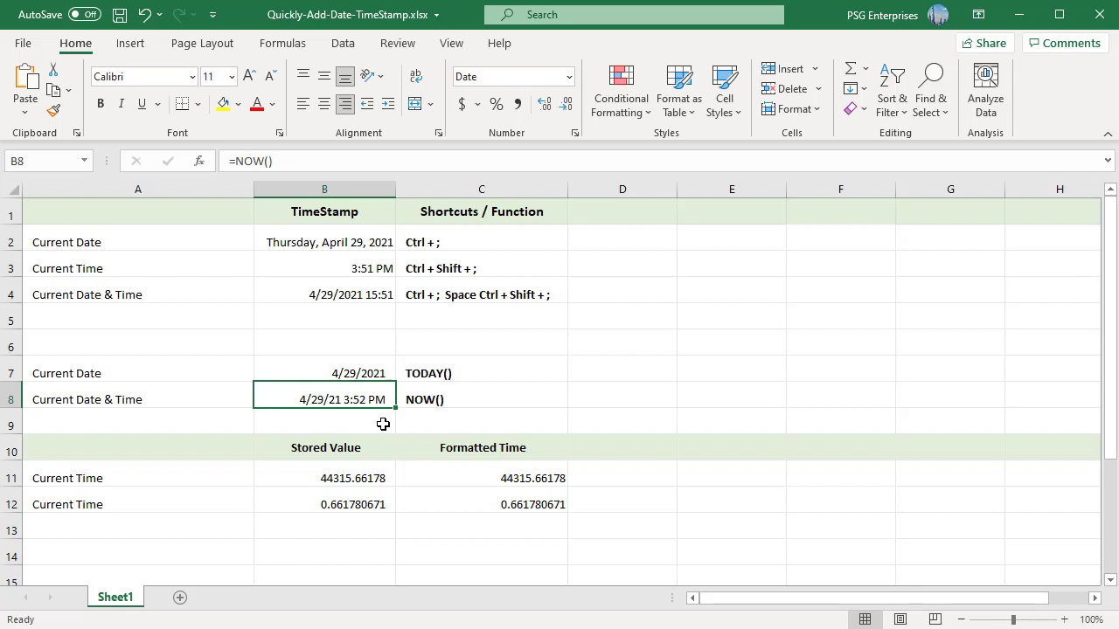
# Enter =NOW() for the Current Time row and format C11 as a Time value, 3:54 PM.
pyautogui.click(325, 425)
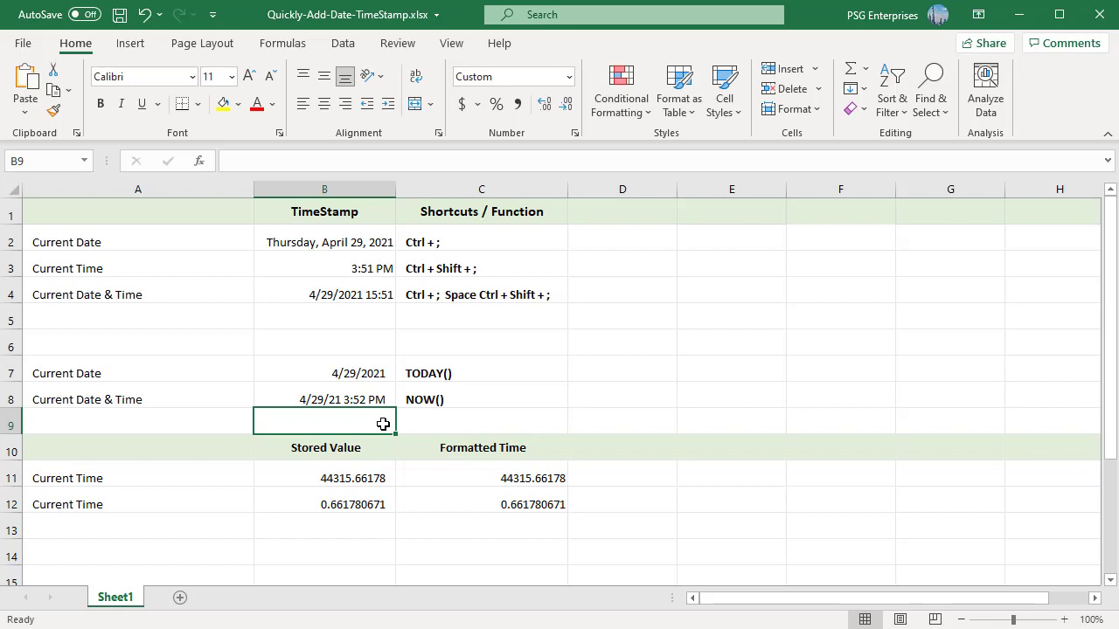
pyautogui.moveTo(358, 481)
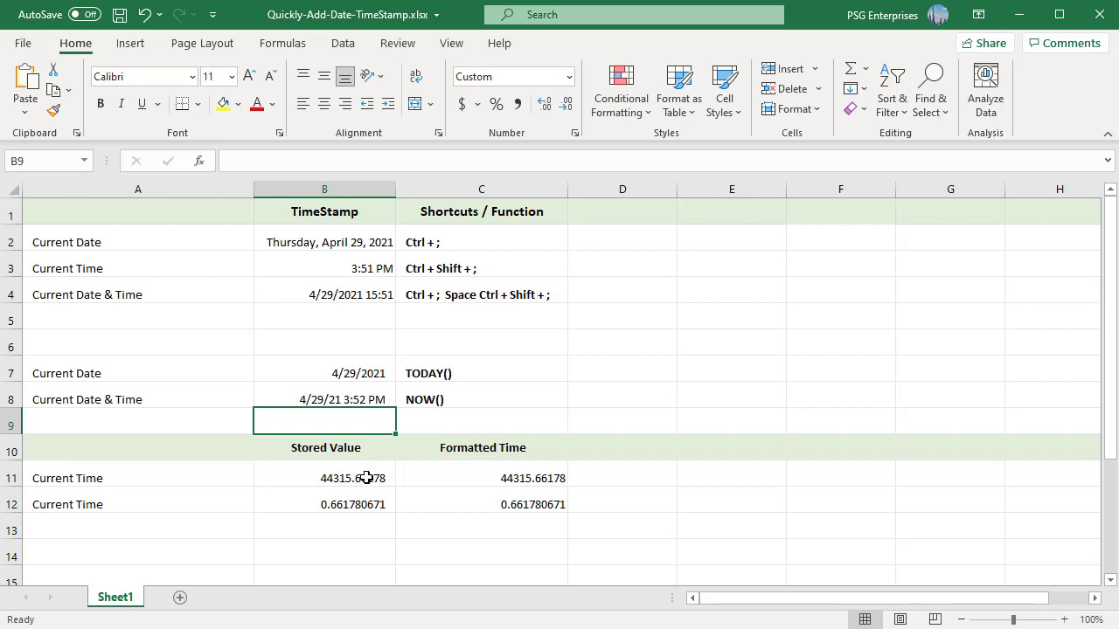
pyautogui.moveTo(371, 478)
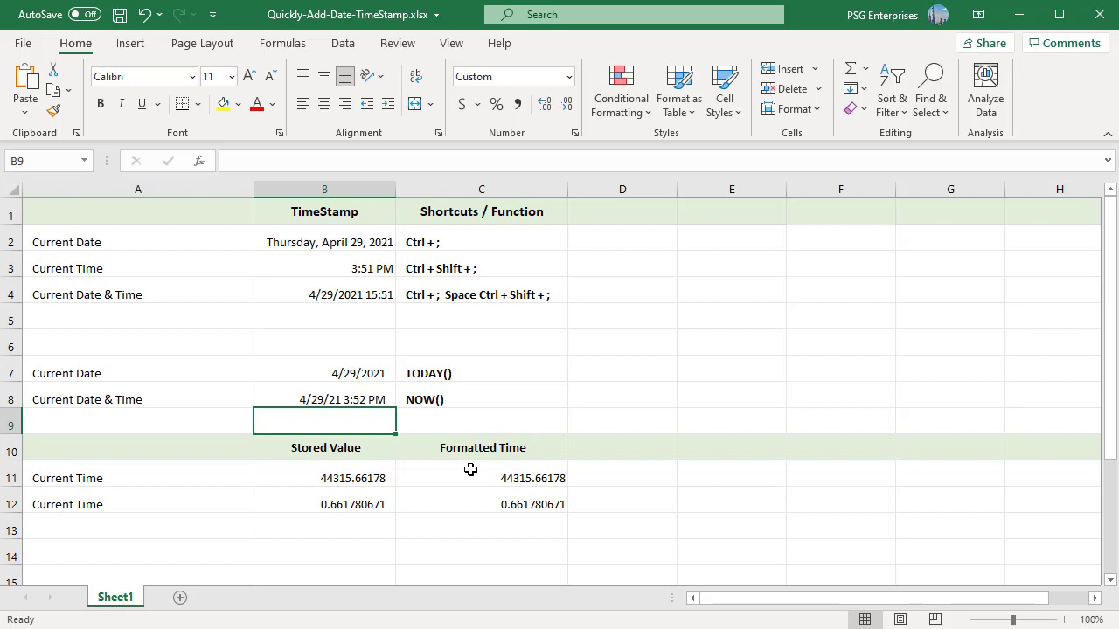
pyautogui.write('=NOW()')
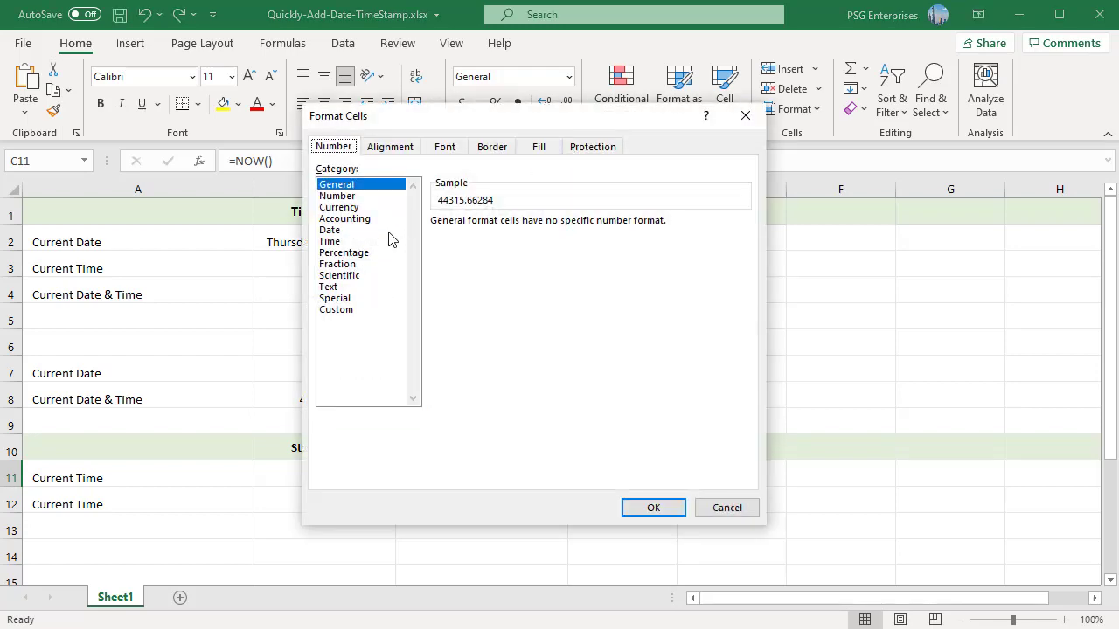
pyautogui.click(329, 241)
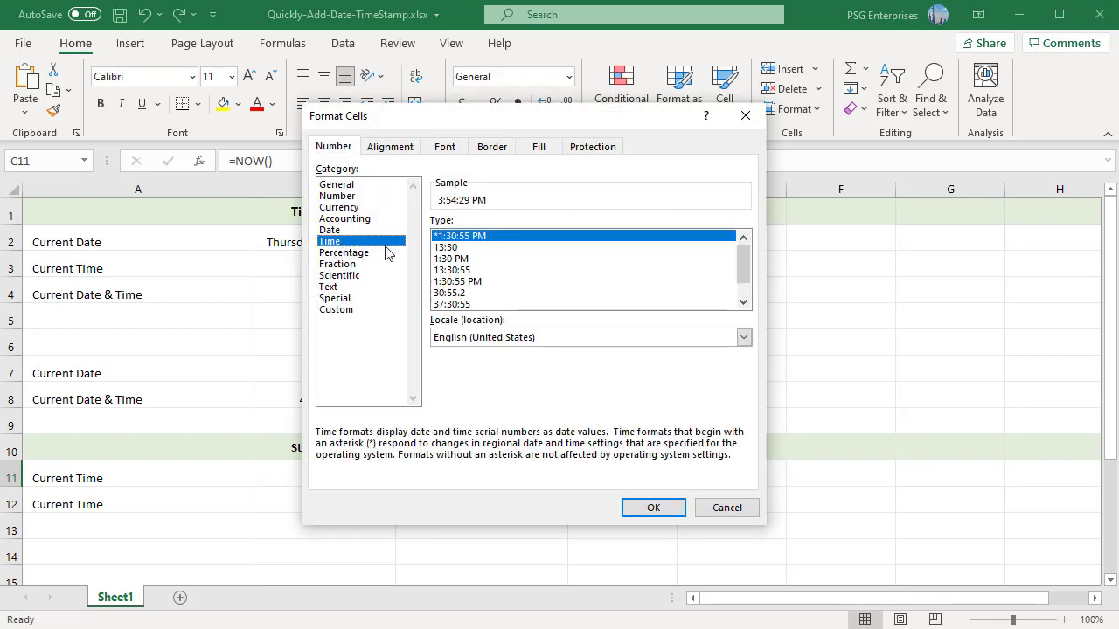
pyautogui.click(654, 507)
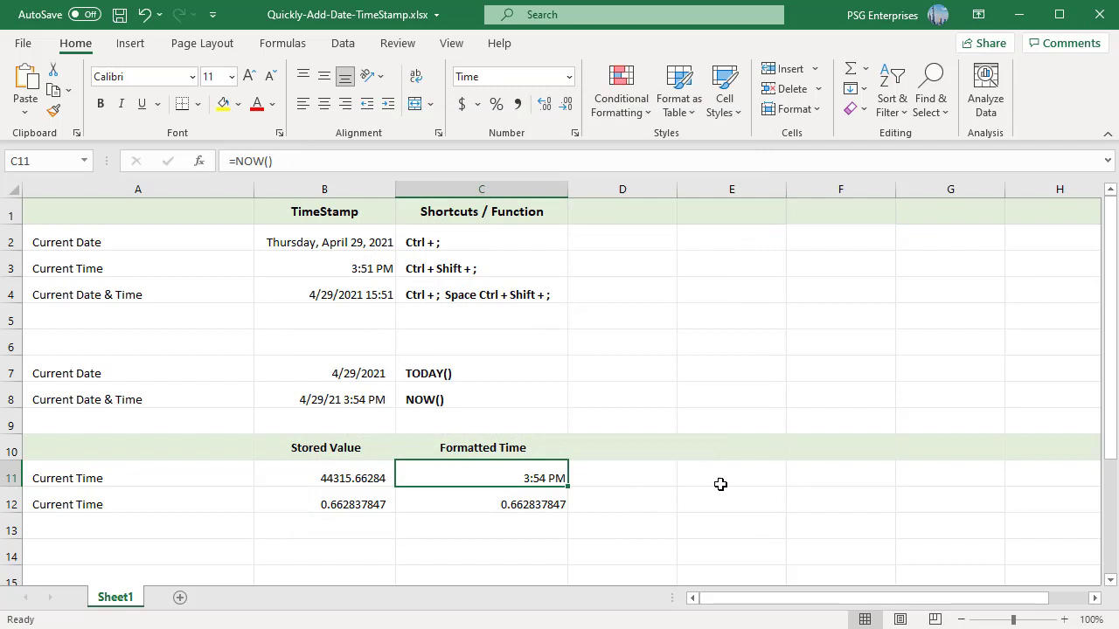
pyautogui.click(326, 504)
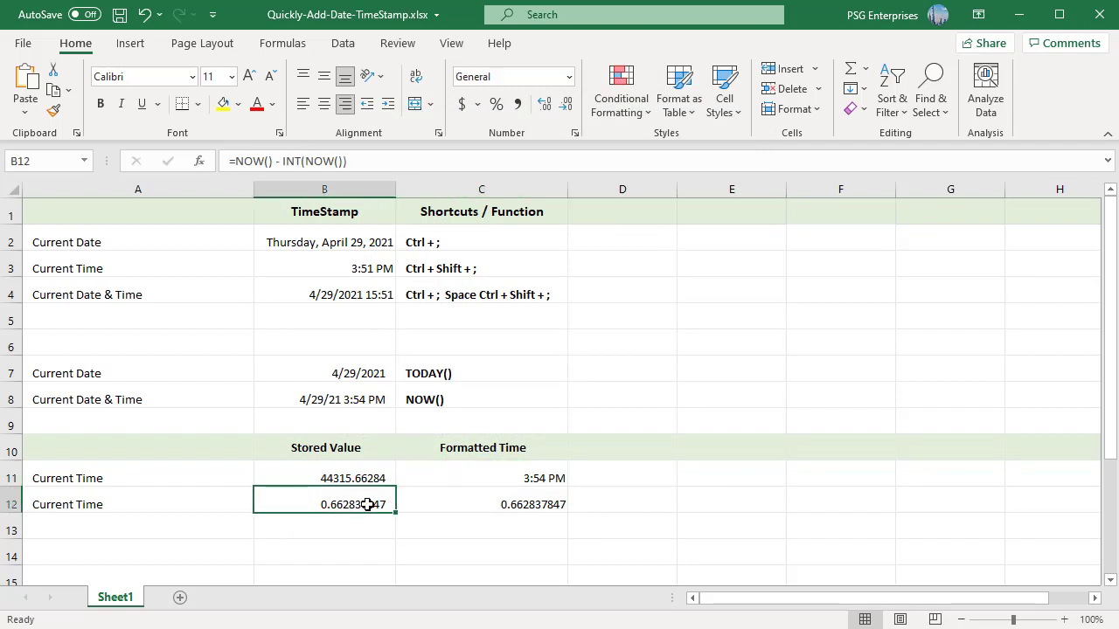
# Inspect B12's =NOW()-INT(NOW()) formula returning 0.662837847, then select C12.
pyautogui.doubleClick(325, 504)
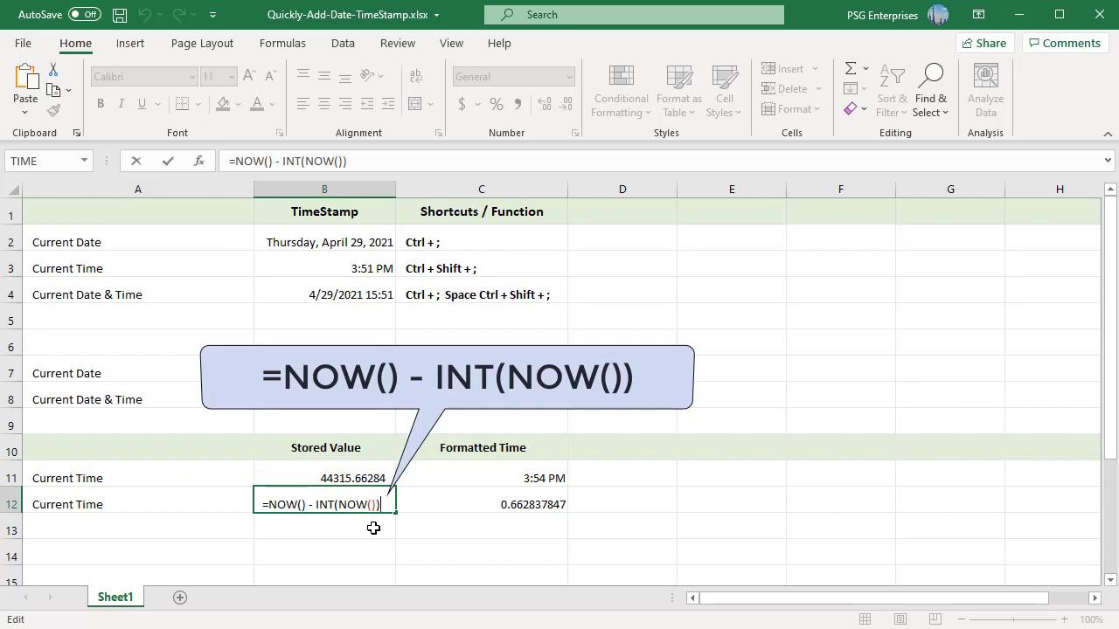
pyautogui.moveTo(313, 518)
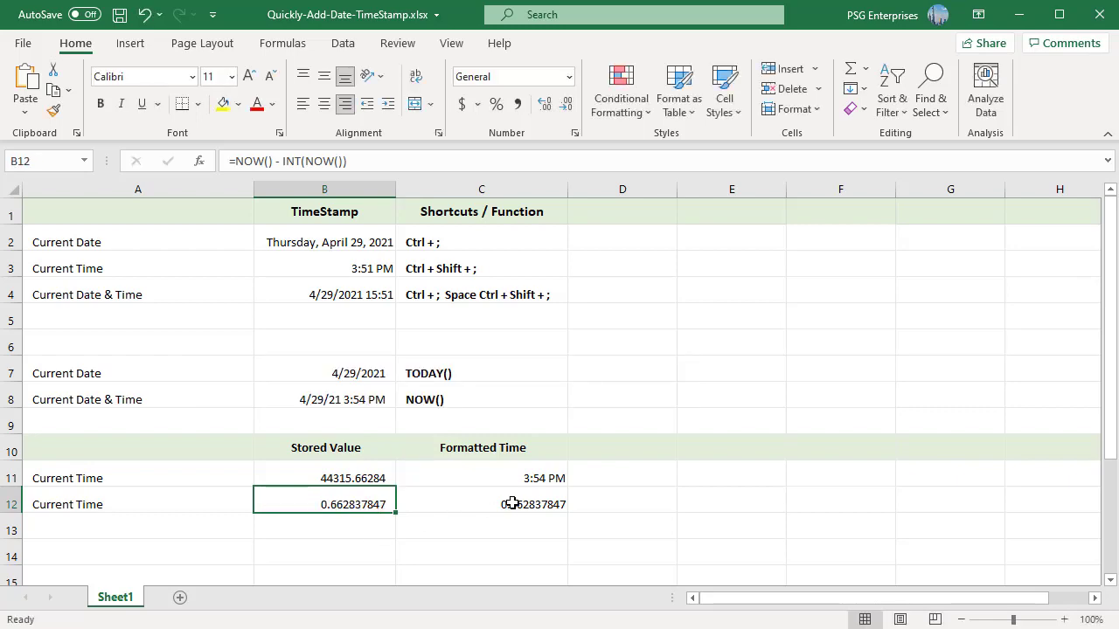
pyautogui.click(482, 504)
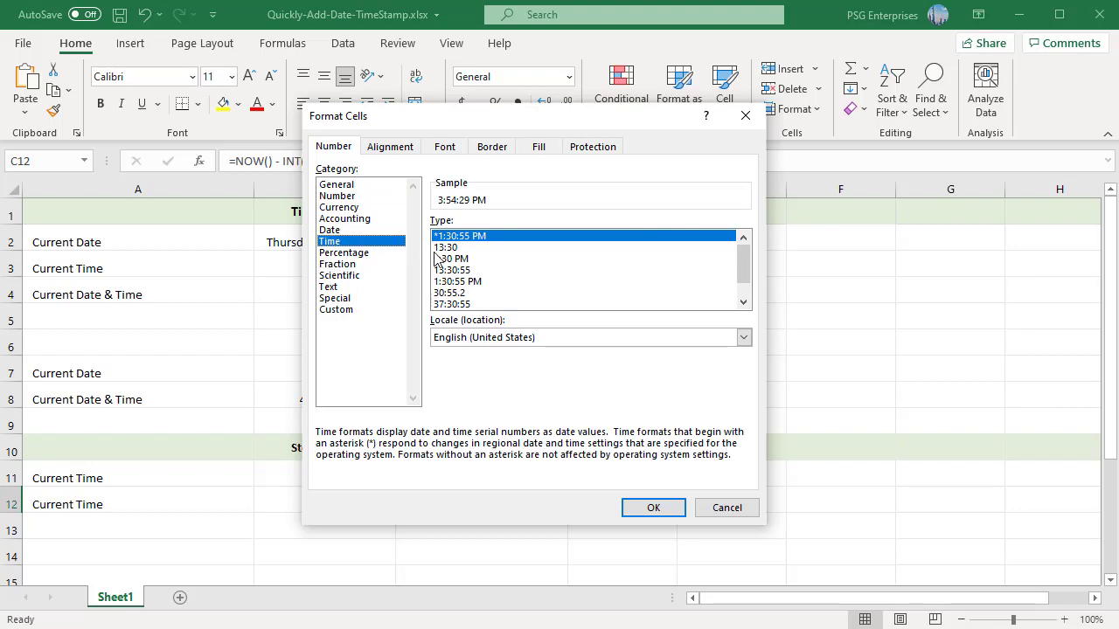
# Format C12 with the 1:30 PM time type so it reads 3:54 PM.
pyautogui.click(451, 259)
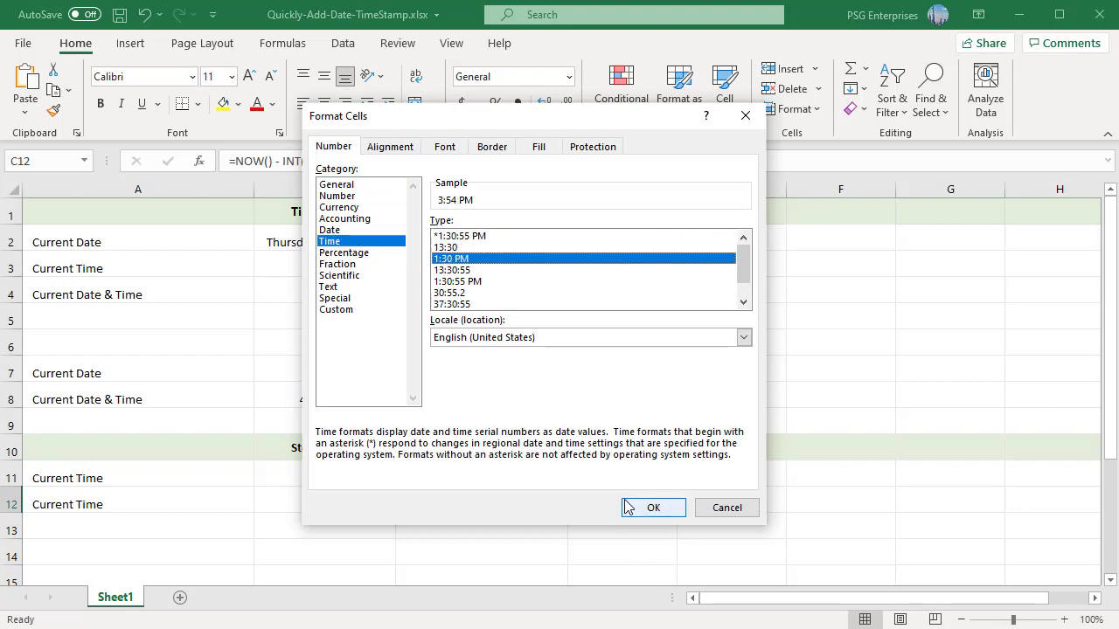
pyautogui.click(654, 507)
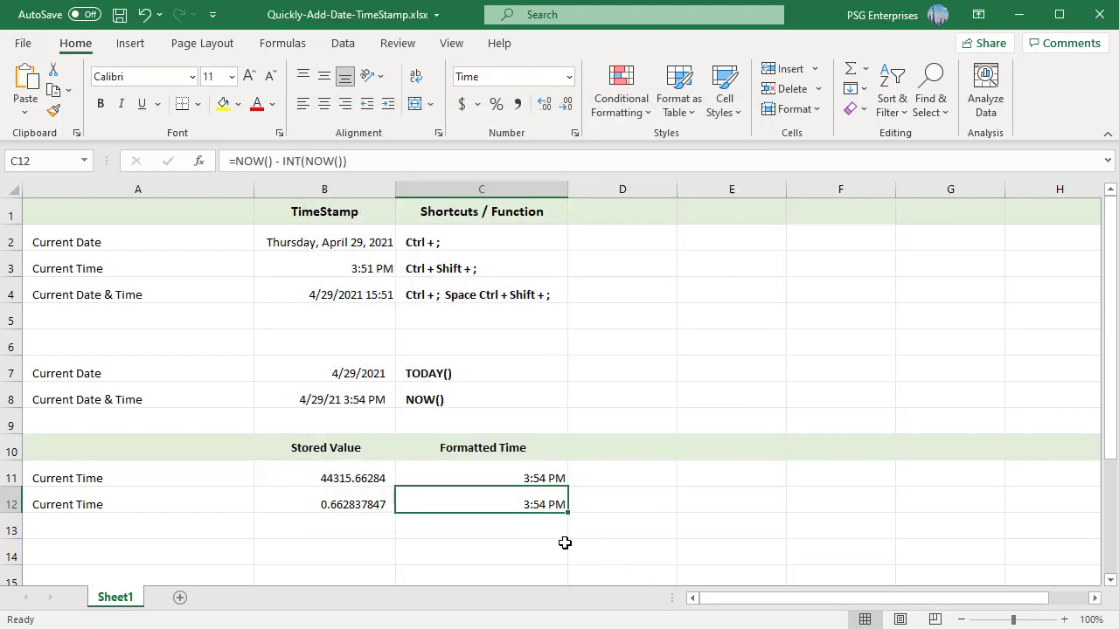
pyautogui.click(623, 503)
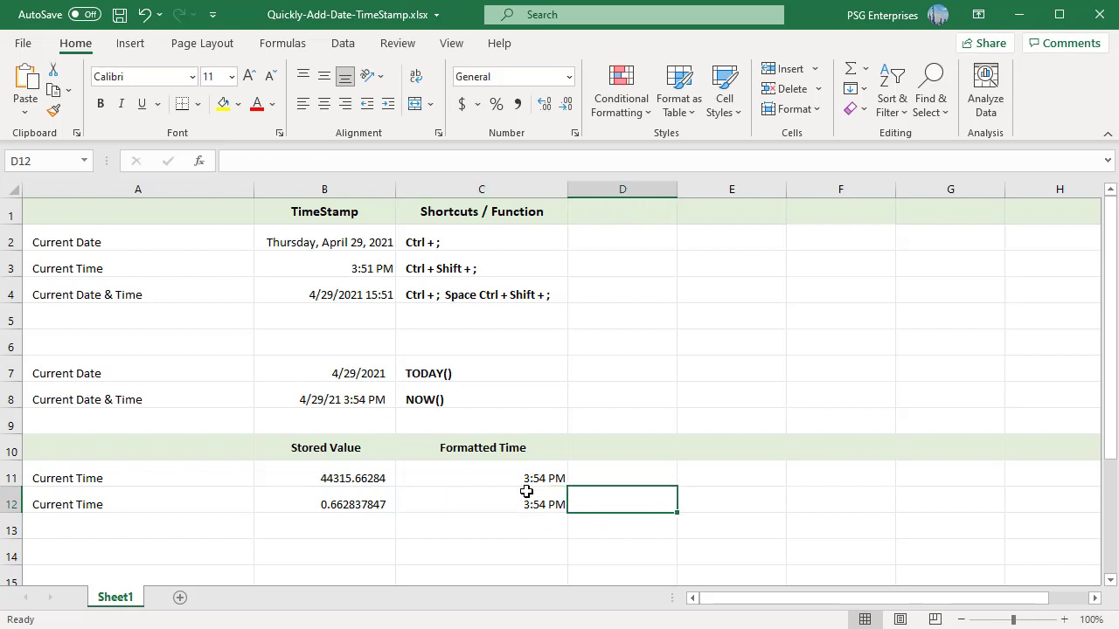